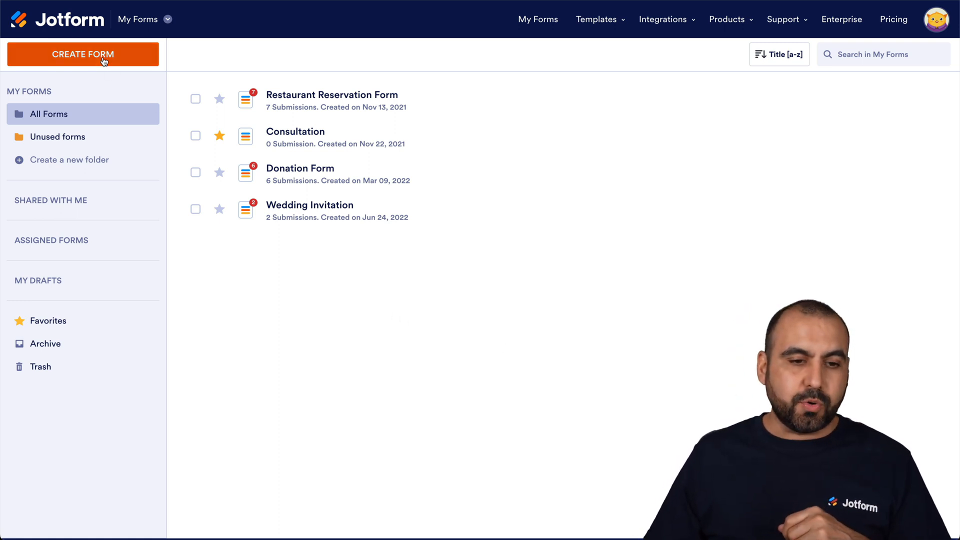
Create a new form from scratch using the Classic all-questions-on-one-page layout.
left_click(83, 54)
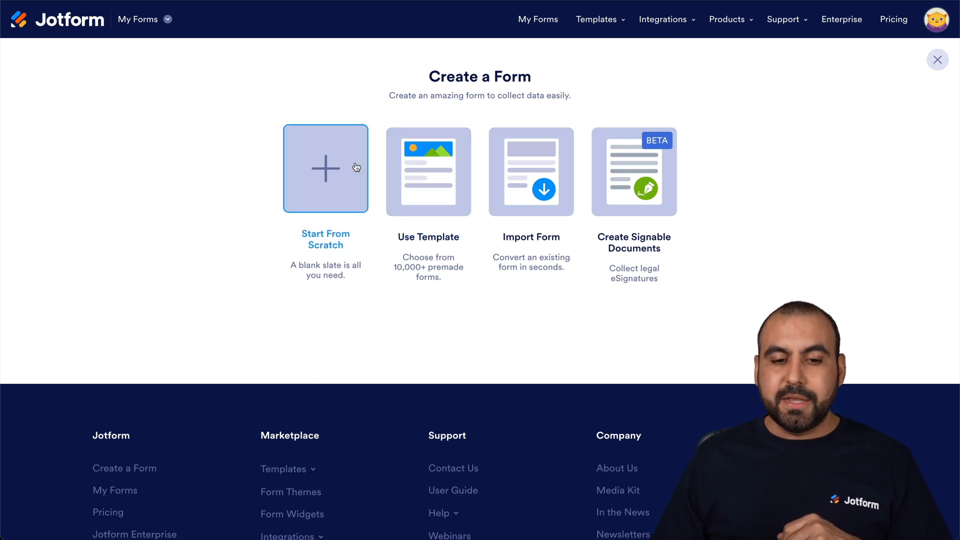
left_click(325, 168)
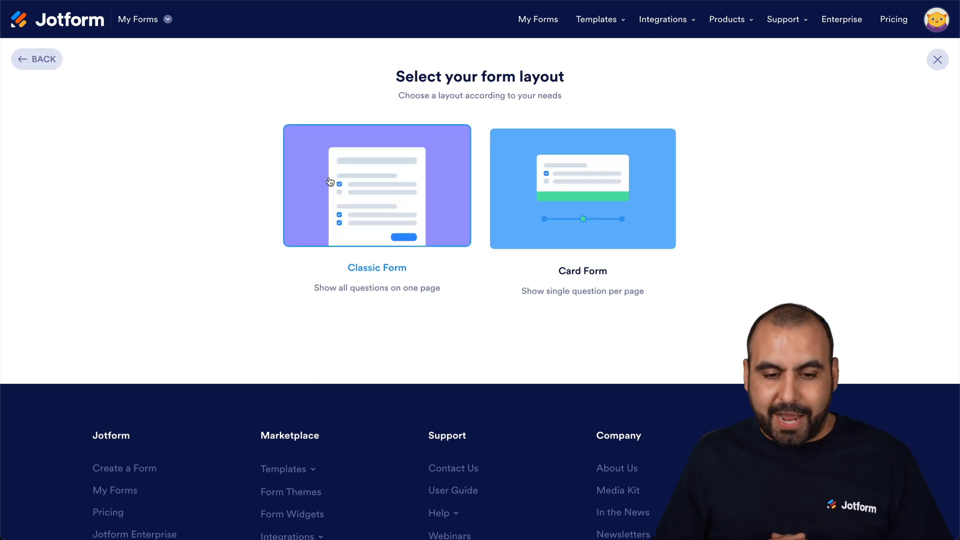
left_click(377, 186)
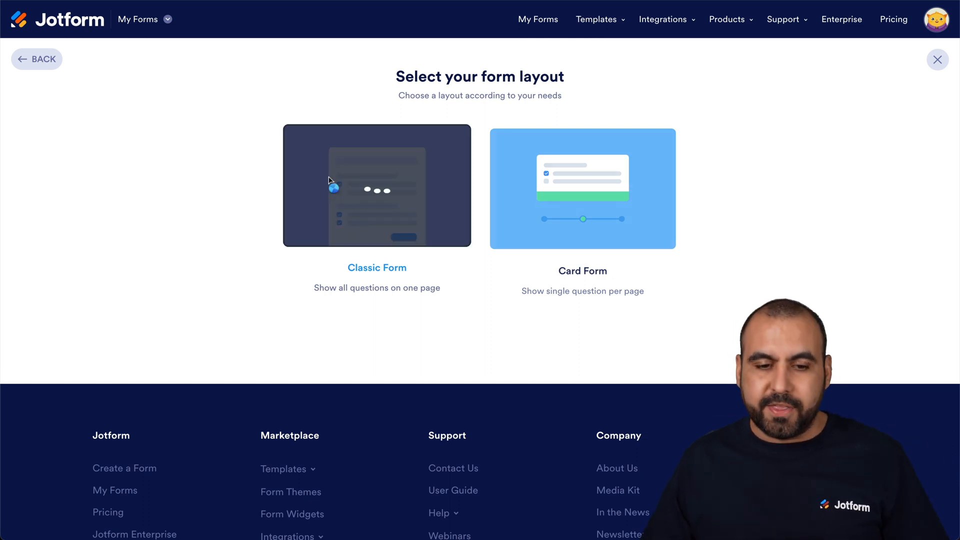
left_click(377, 186)
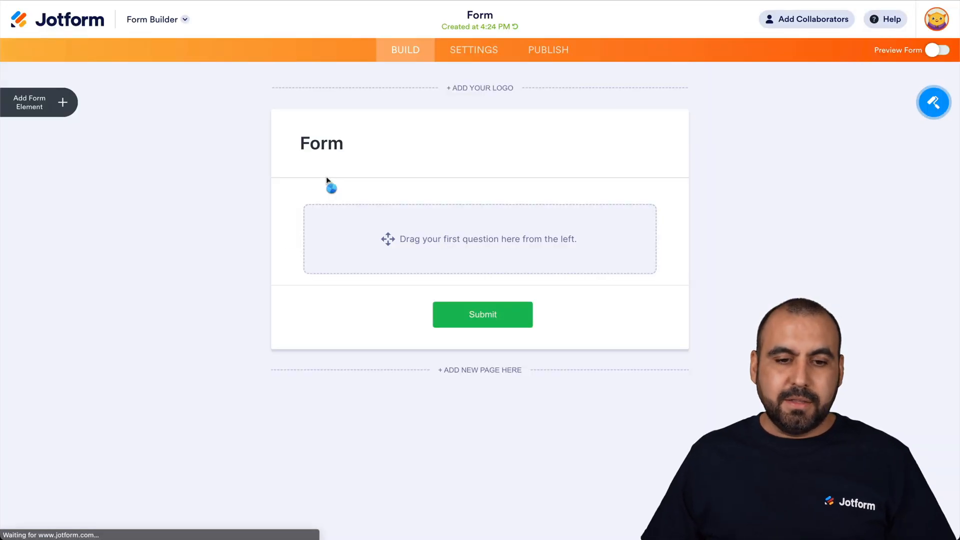
Add a Full Name element from the Basic form elements.
left_click(29, 102)
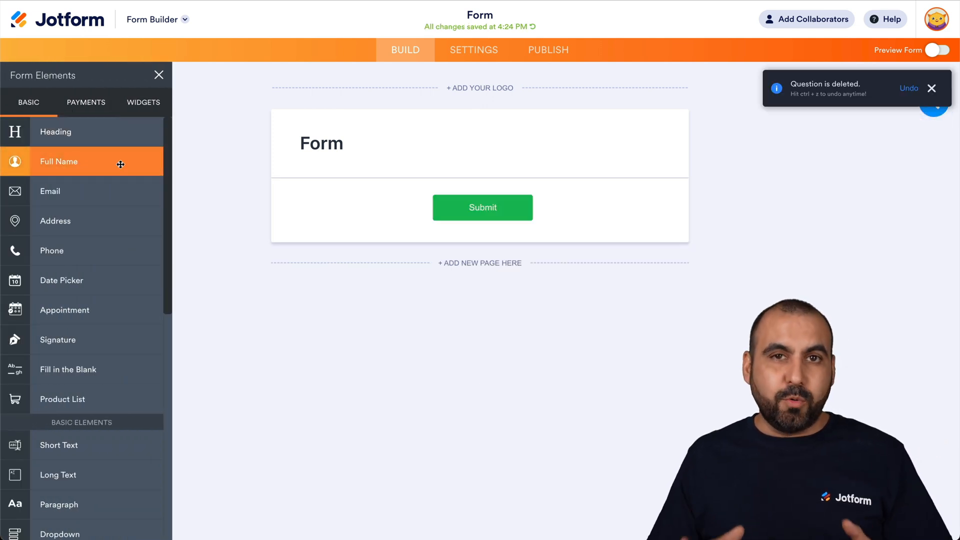
left_click(59, 161)
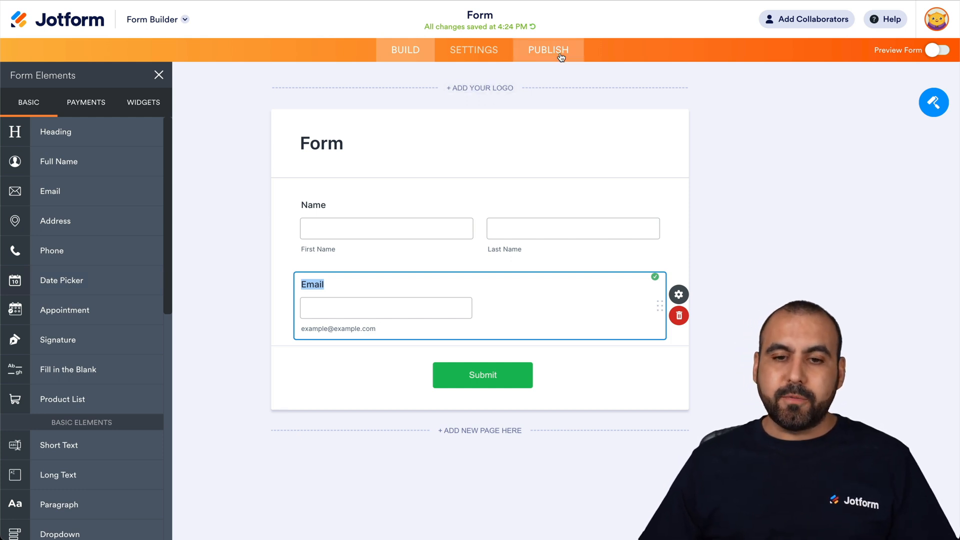
In Publish > Platforms, find Squarespace and copy the form's embed code.
left_click(547, 50)
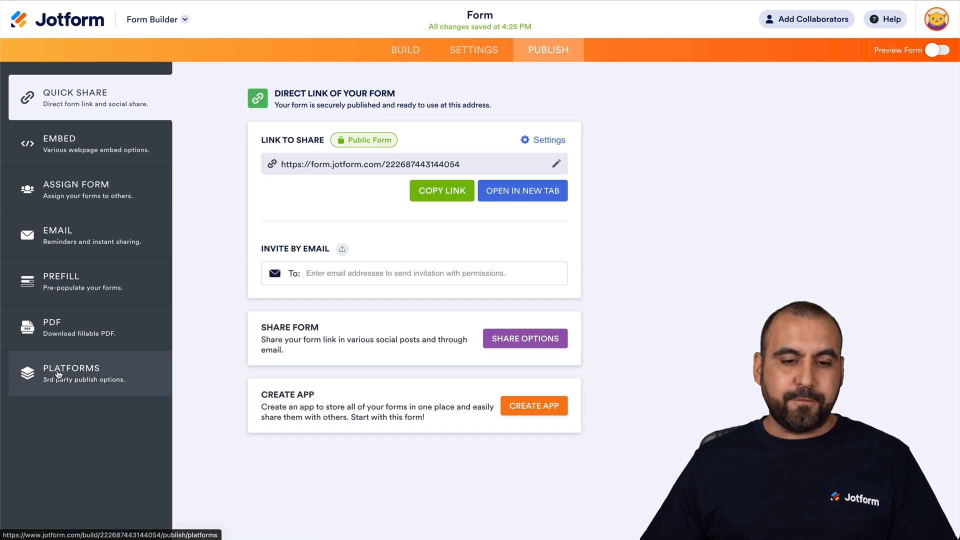
type("squarespace")
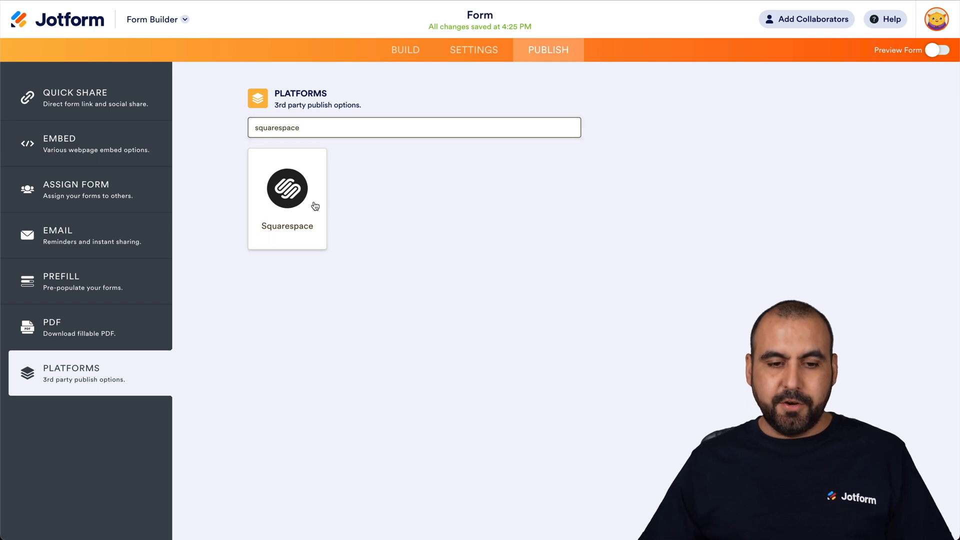
left_click(287, 188)
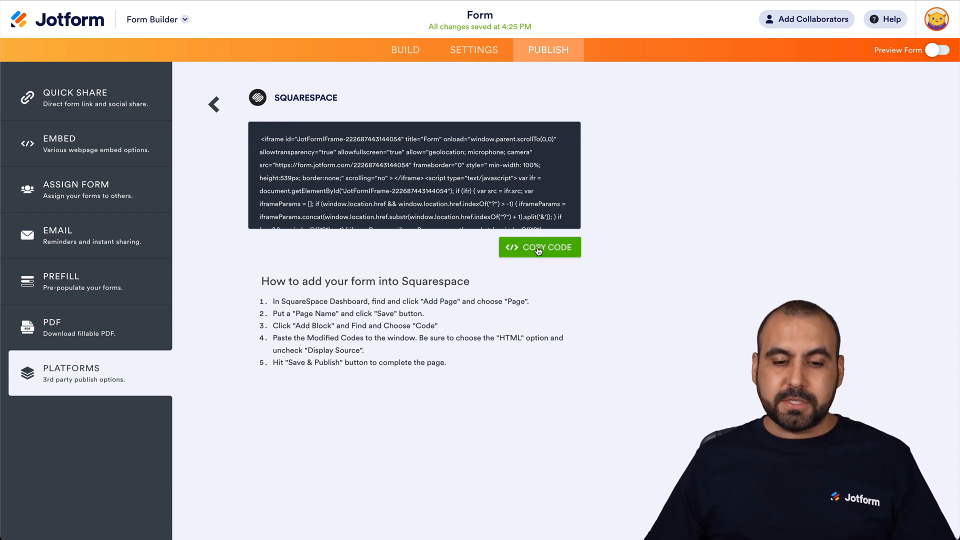
left_click(539, 247)
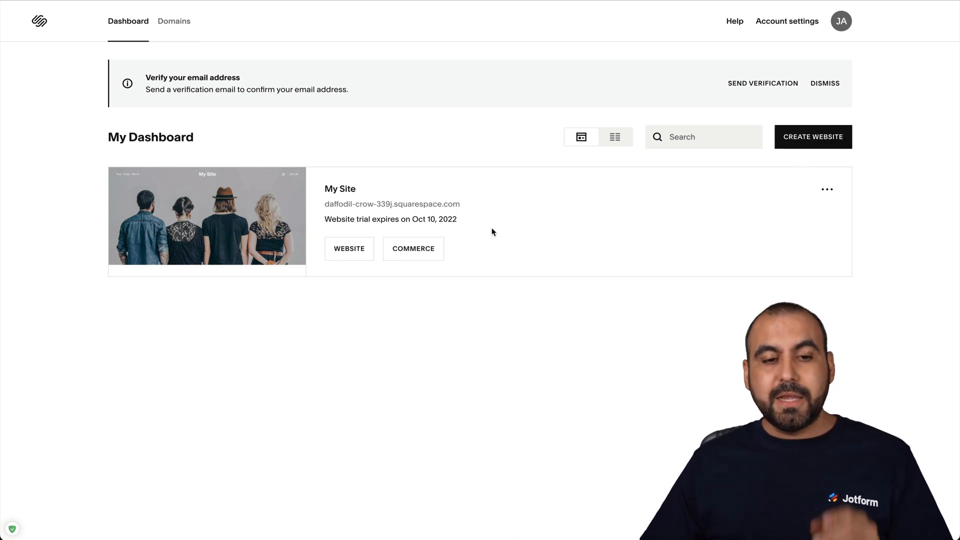
mouse_move(423, 227)
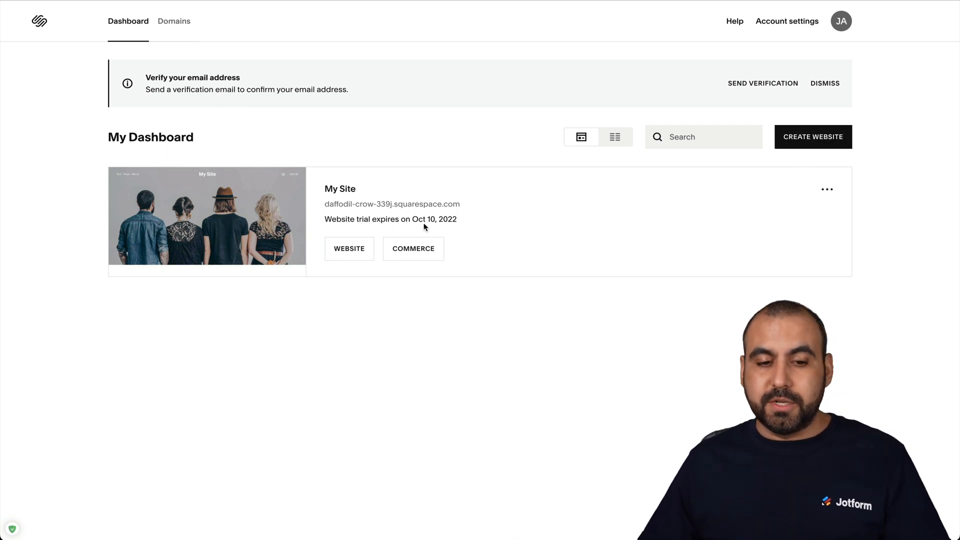
Enter the My Site website editor from the Squarespace dashboard.
left_click(349, 249)
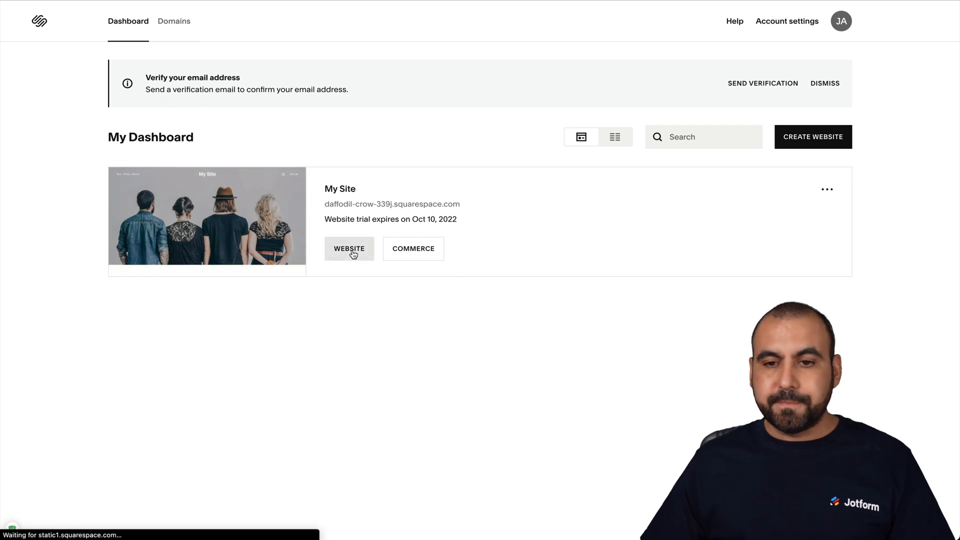
left_click(349, 249)
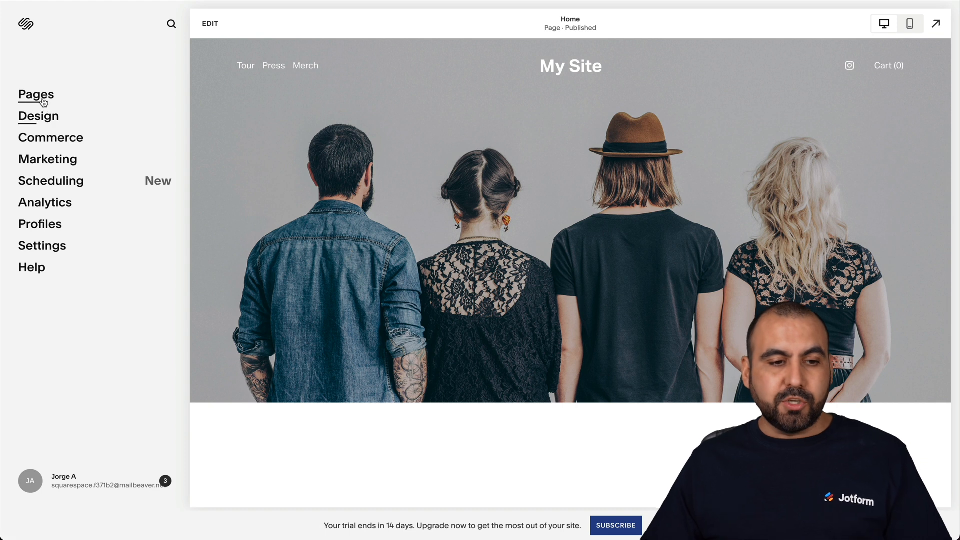
Show the site's Pages list with Home, Tour, Press and Merch.
left_click(36, 95)
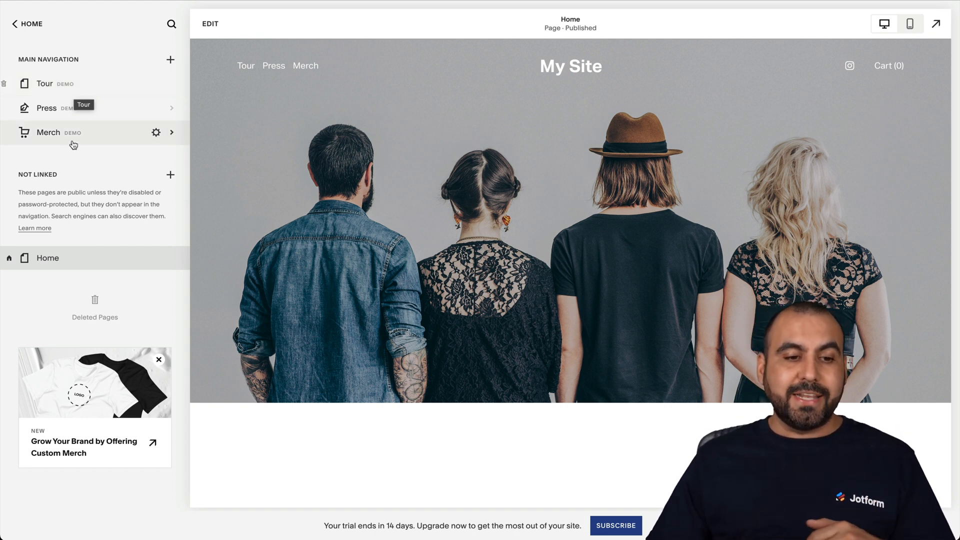
mouse_move(435, 228)
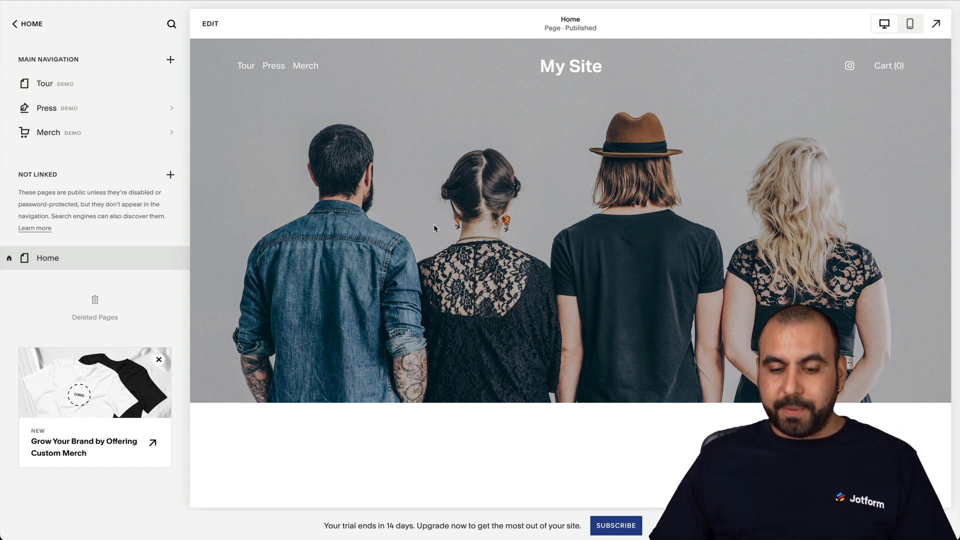
mouse_move(502, 251)
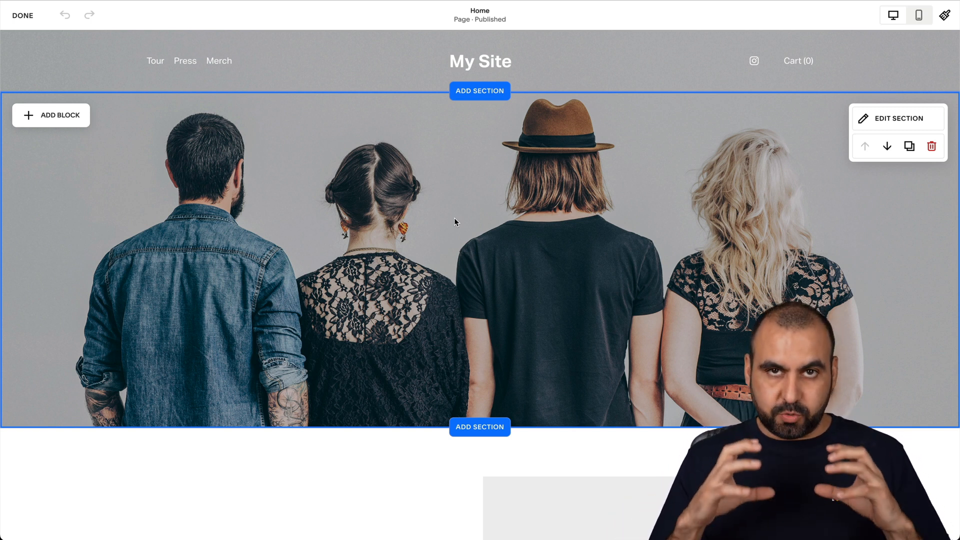
mouse_move(427, 180)
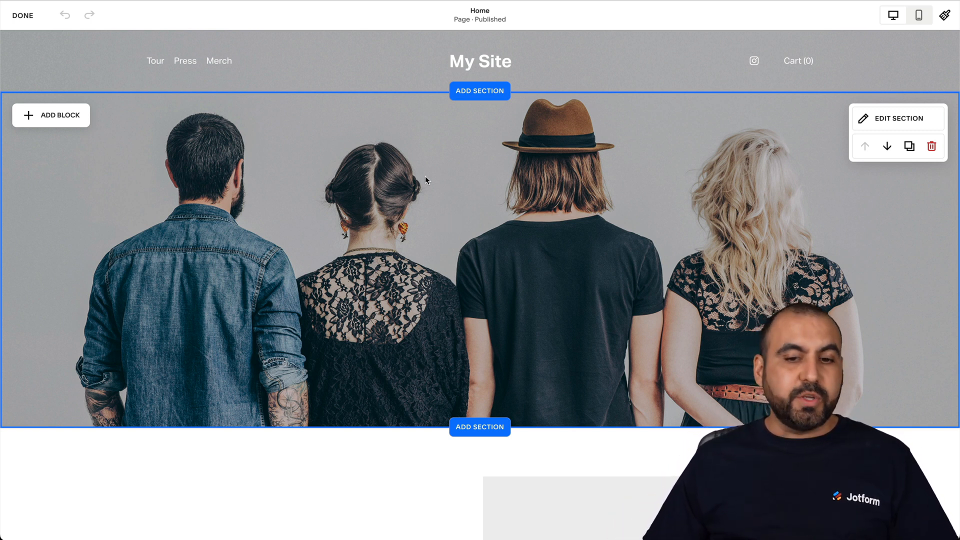
mouse_move(88, 150)
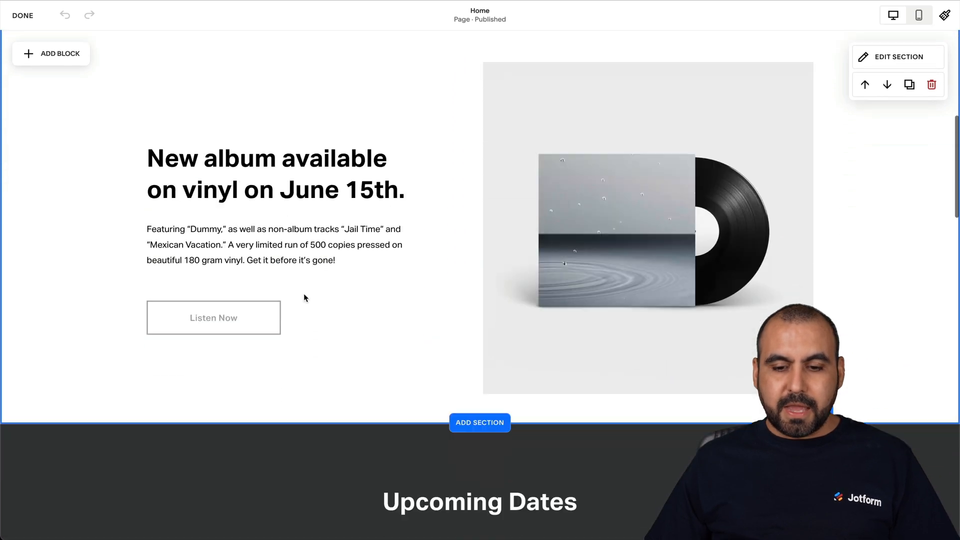
Remove the album text and insert a Code block reading Hello, World! in its place.
left_click(274, 244)
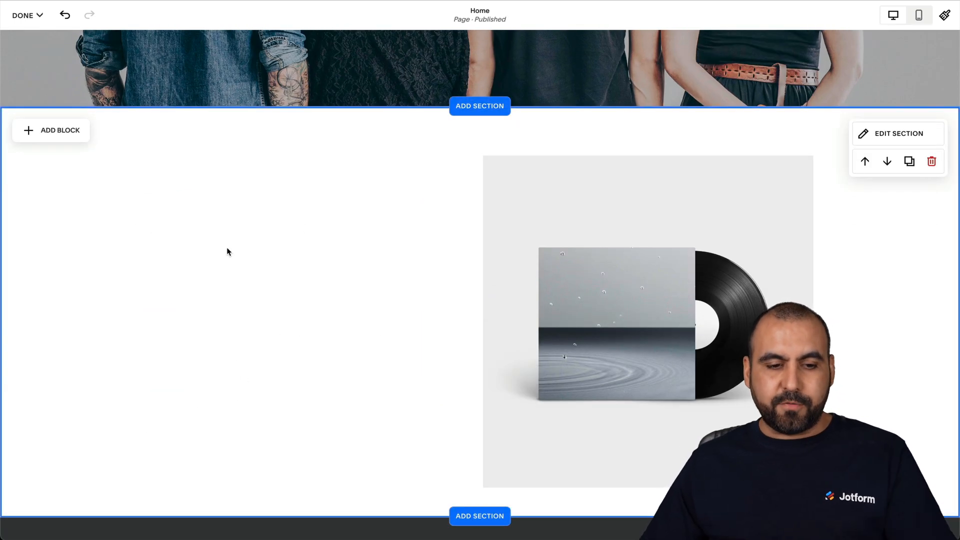
mouse_move(459, 261)
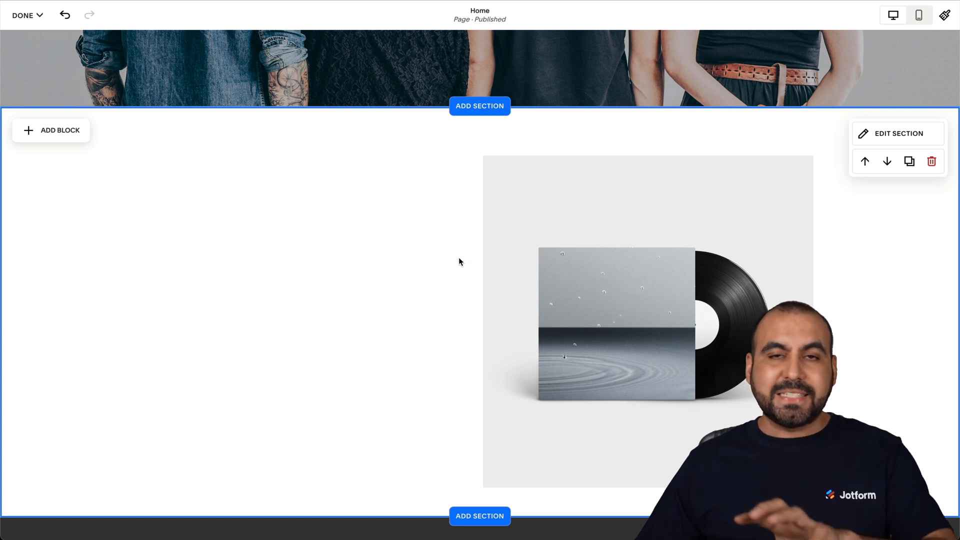
mouse_move(88, 159)
type("code")
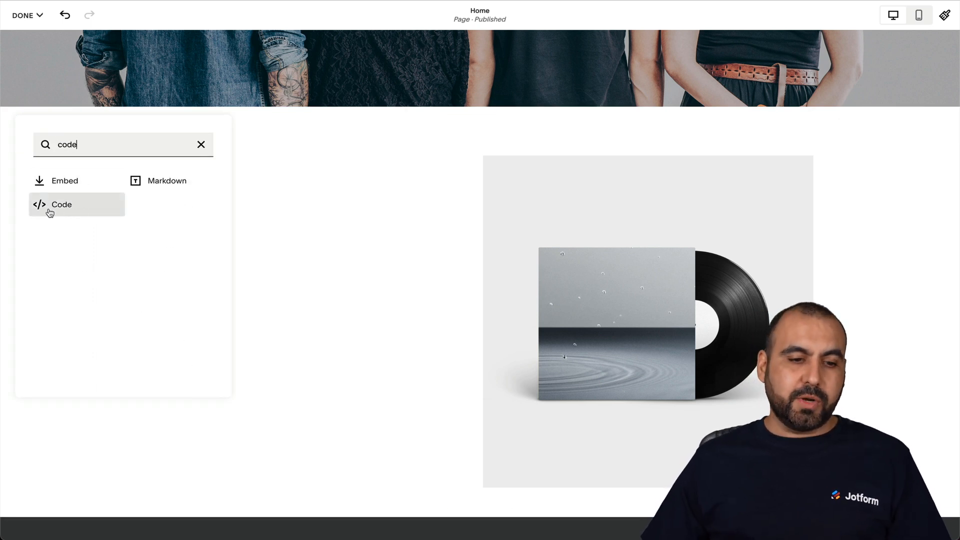
left_click(61, 204)
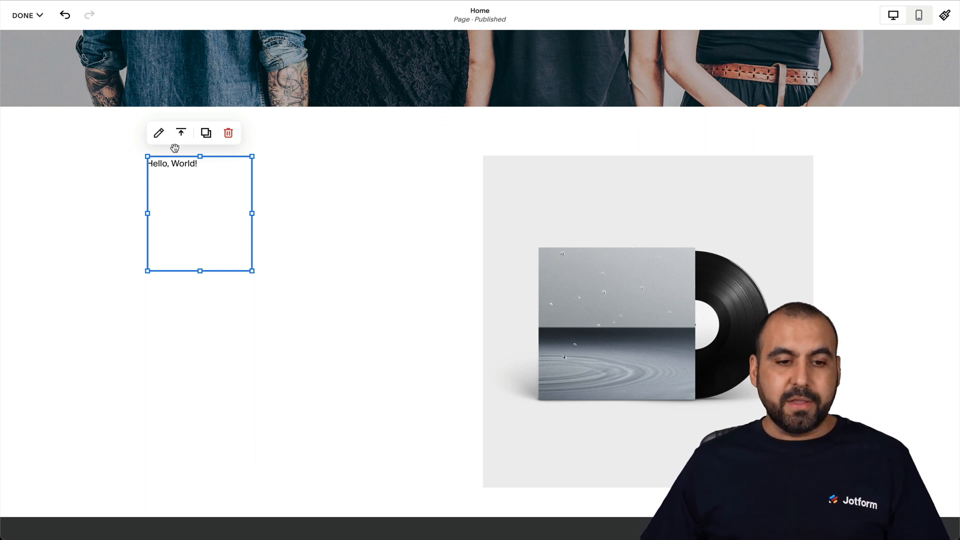
Paste the Jotform embed code into the code block so the Name/Email form renders.
left_click(158, 133)
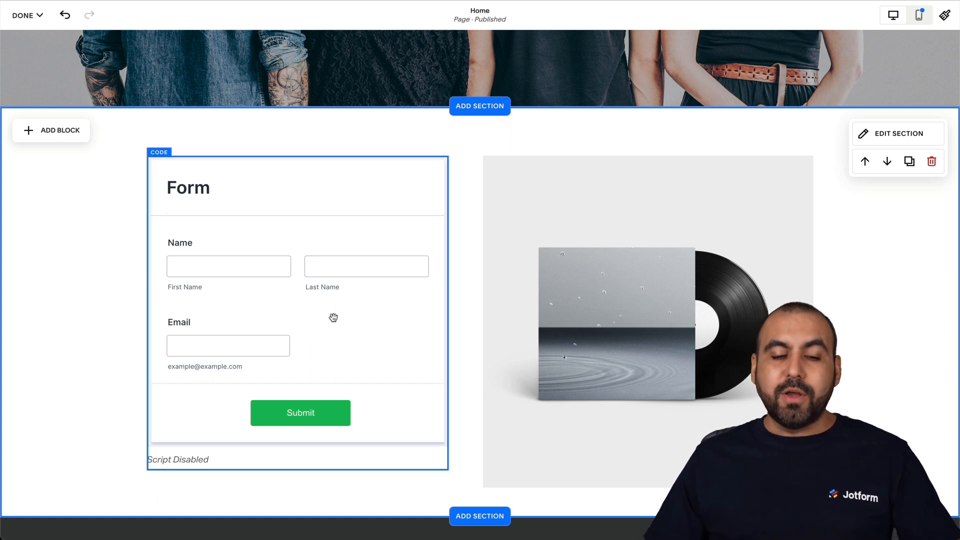
mouse_move(386, 294)
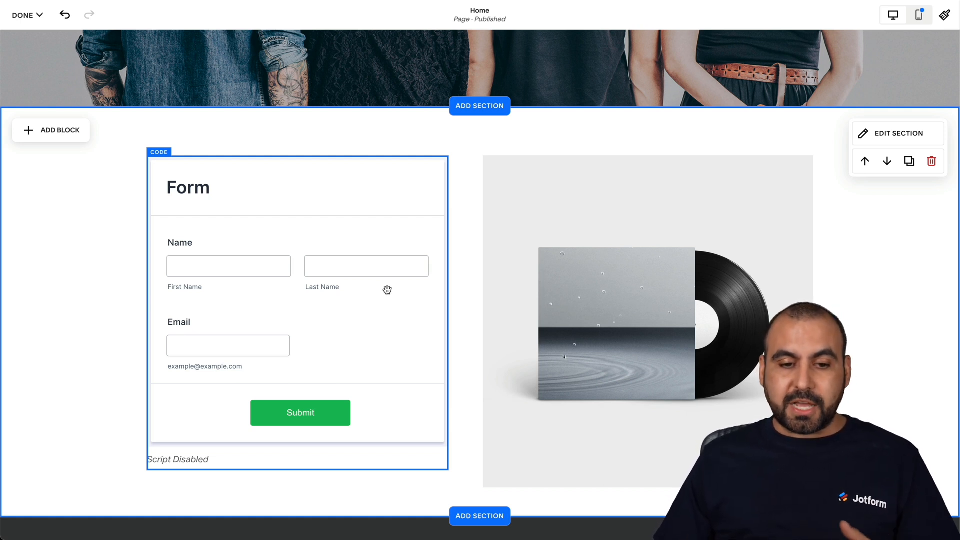
mouse_move(440, 273)
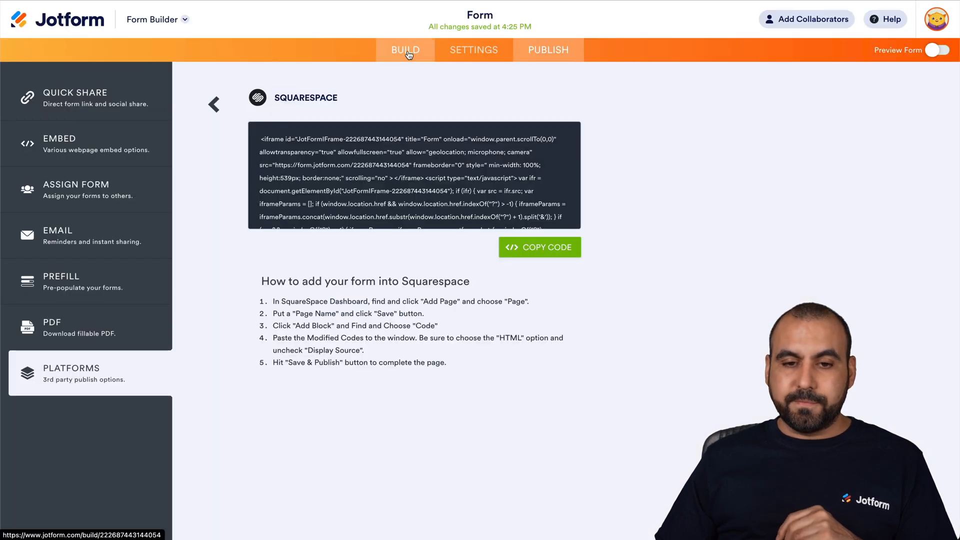
Return to the builder and browse the Form Designer's available themes.
left_click(405, 50)
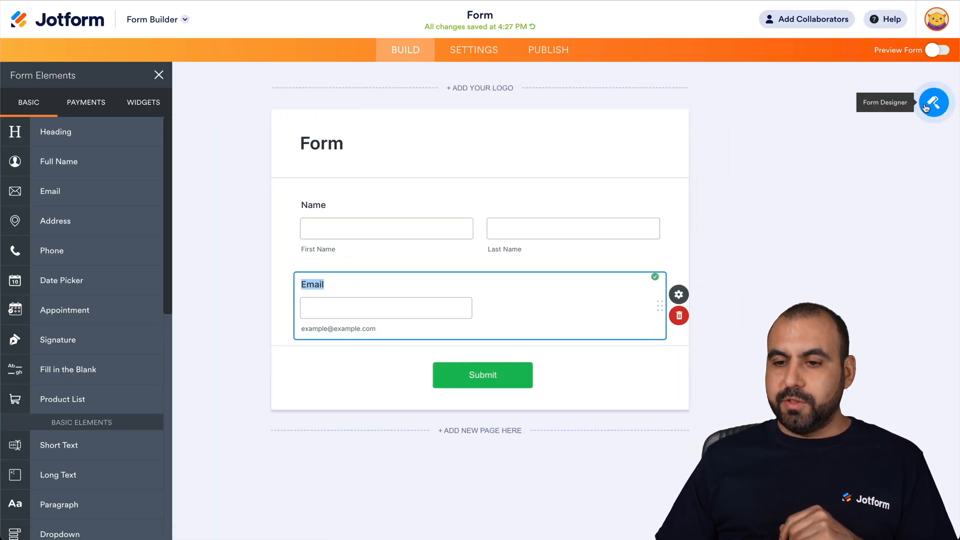
left_click(933, 102)
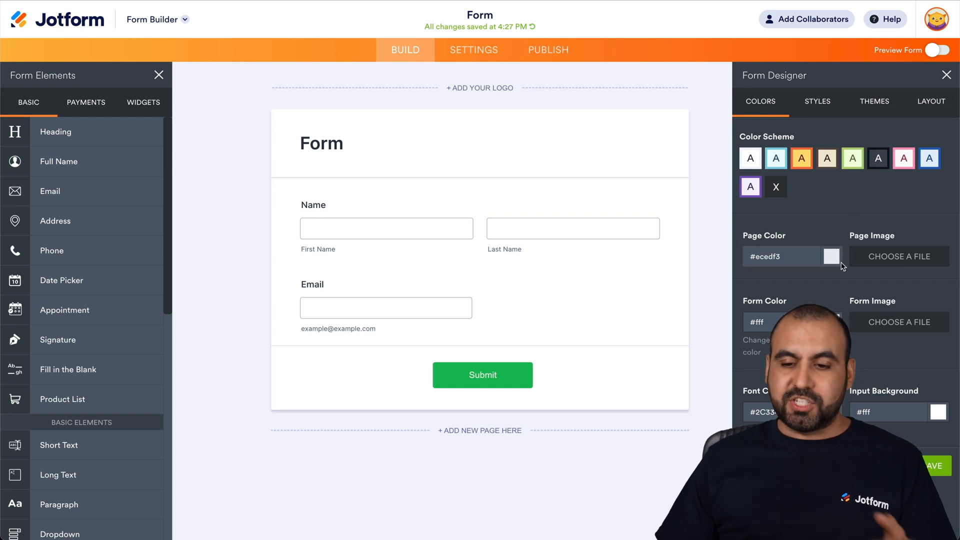
left_click(817, 101)
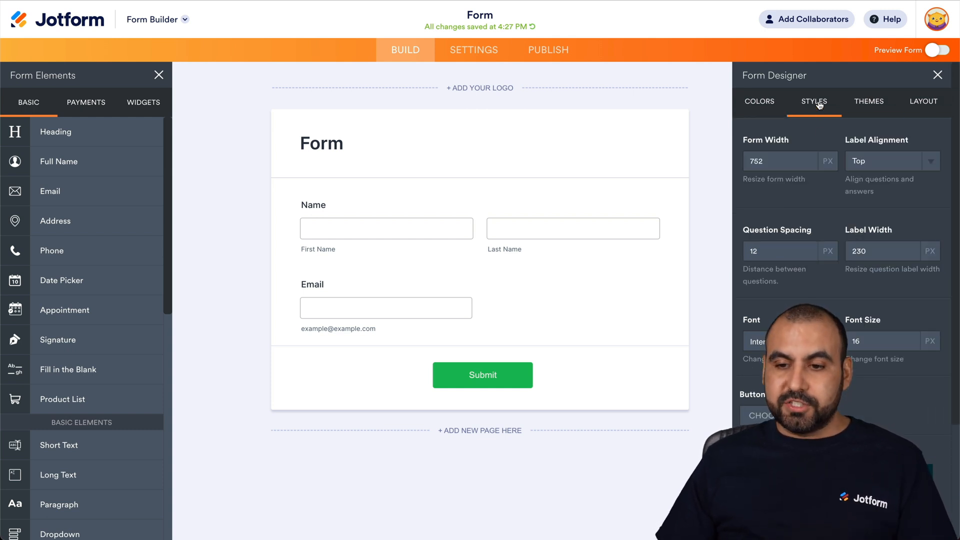
left_click(869, 101)
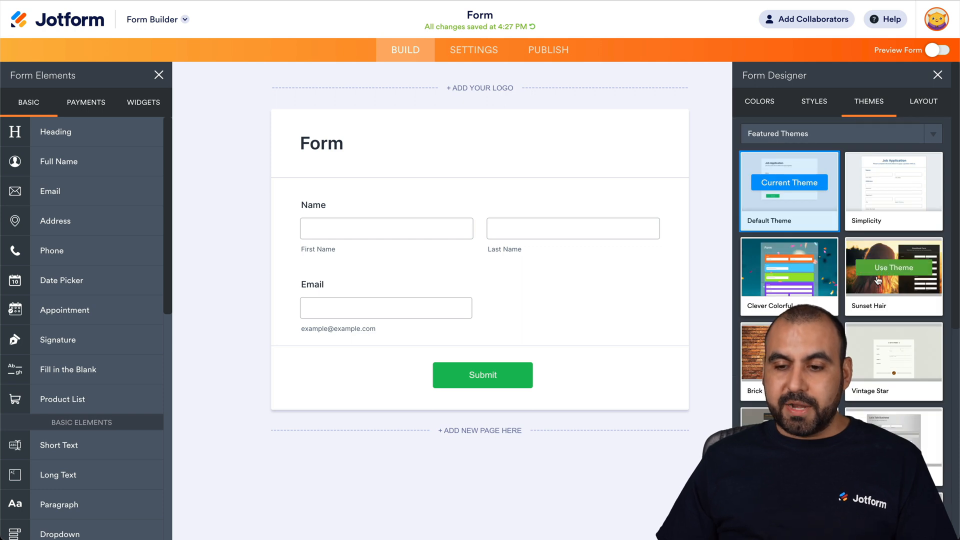
Apply the Sunset Hair theme to the form and go to the publishing options.
left_click(893, 277)
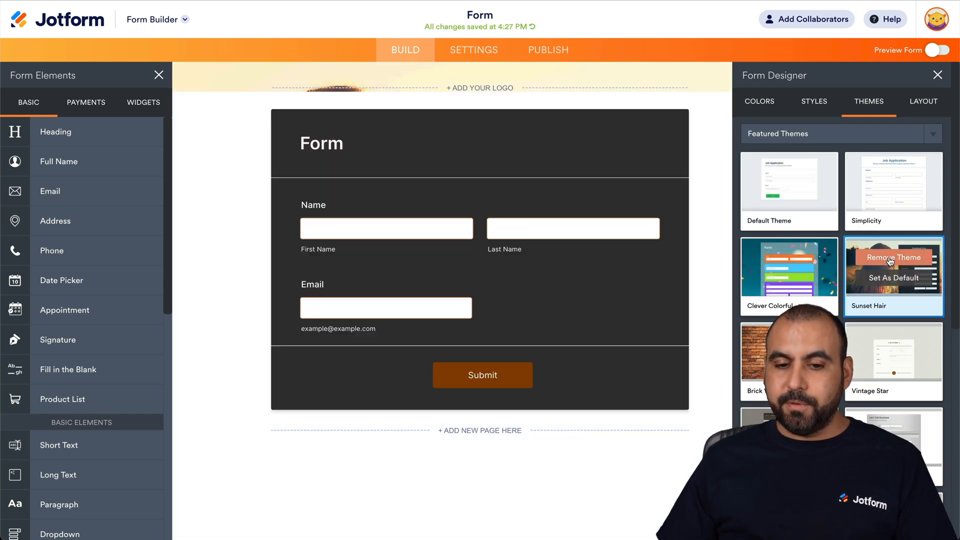
left_click(893, 277)
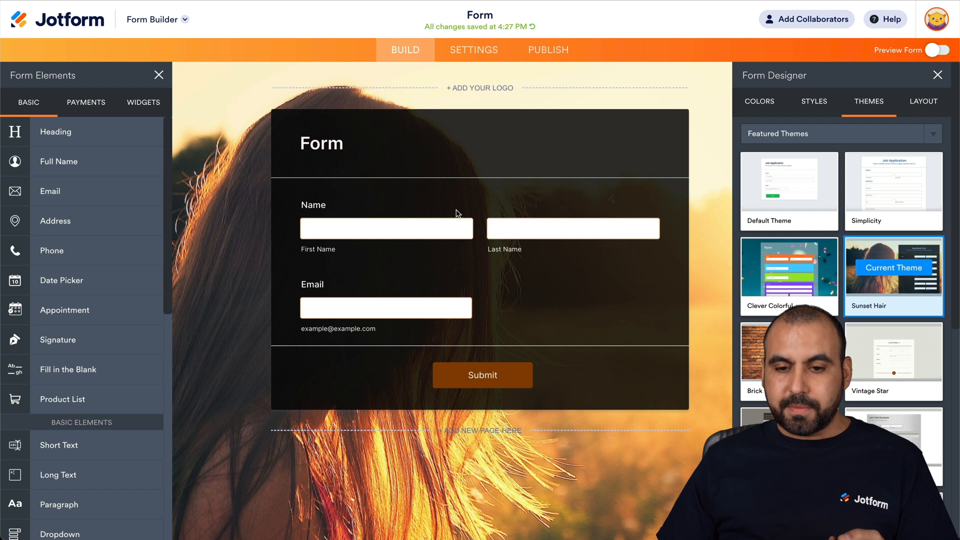
mouse_move(468, 233)
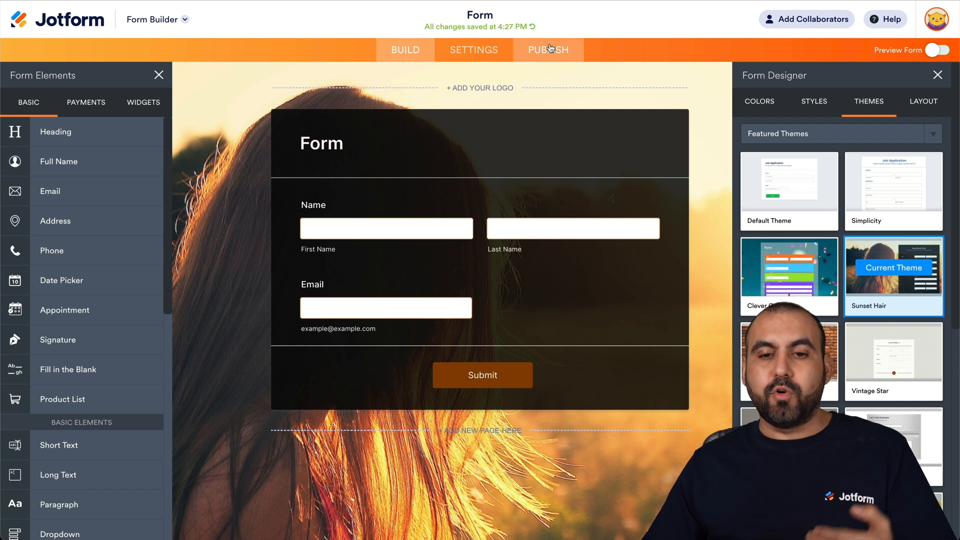
left_click(548, 50)
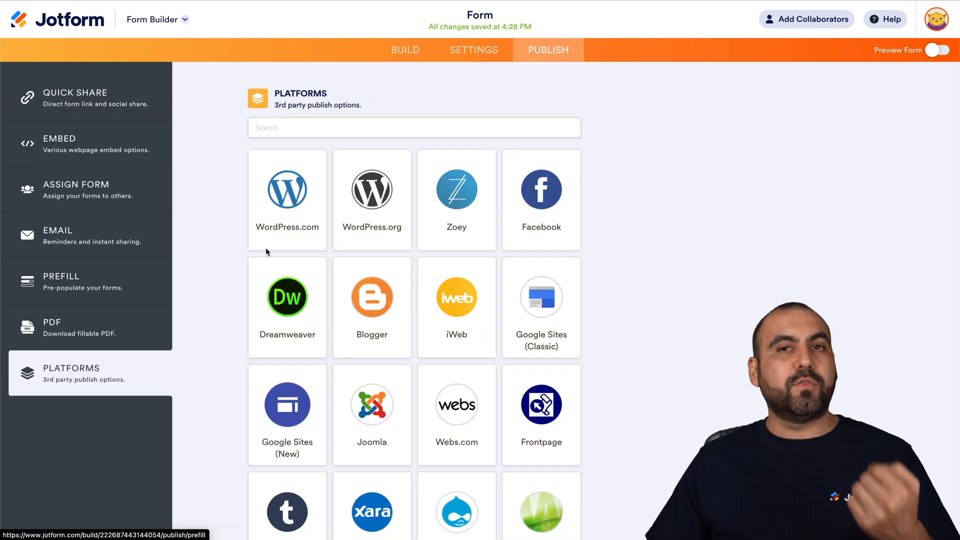
mouse_move(287, 297)
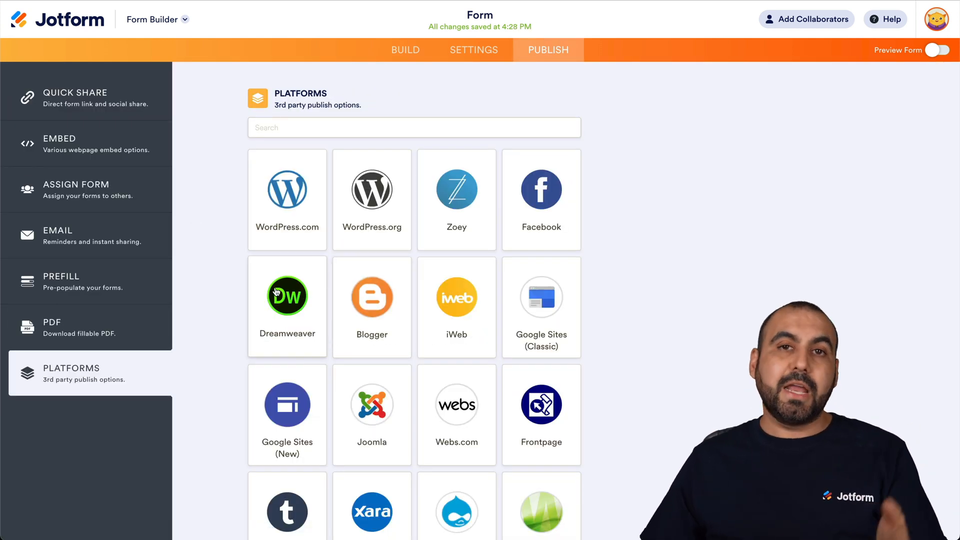